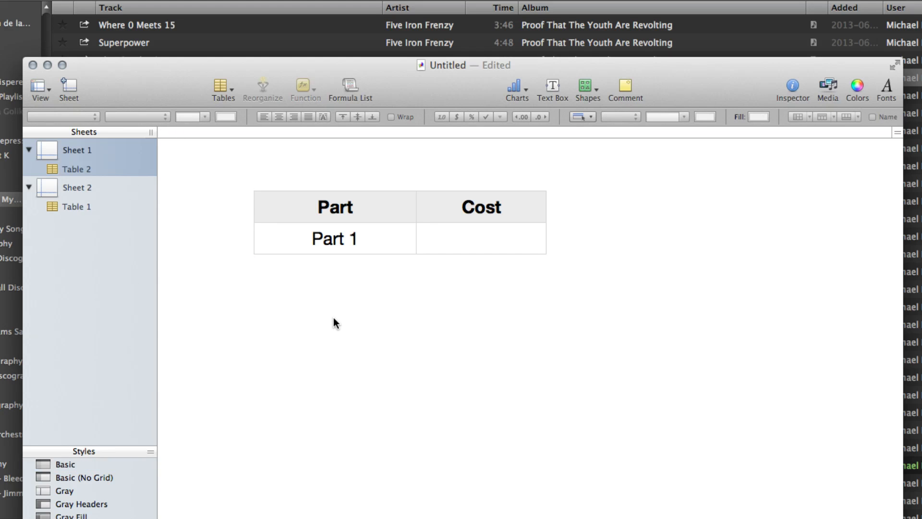
pyautogui.moveTo(338, 319)
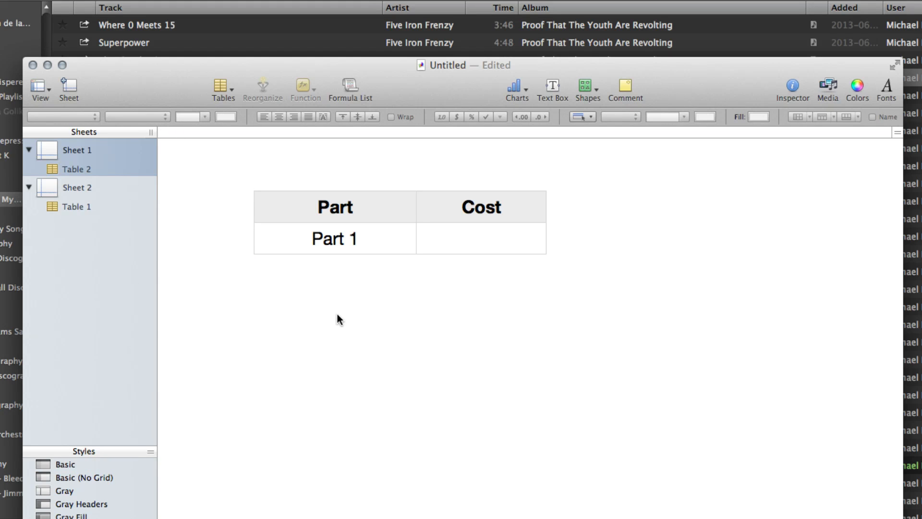
# Try the Part pop-up menu, switching to Part 2 and back to Part 1
pyautogui.click(334, 238)
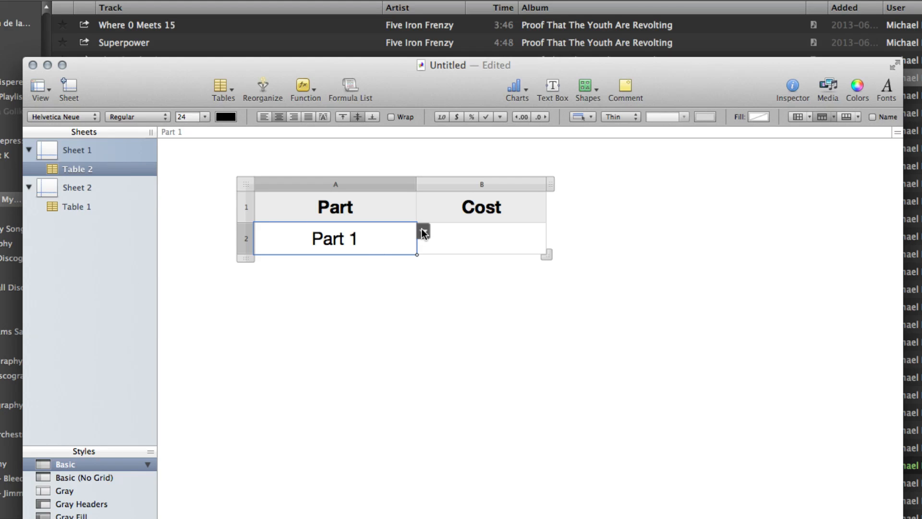
pyautogui.click(423, 232)
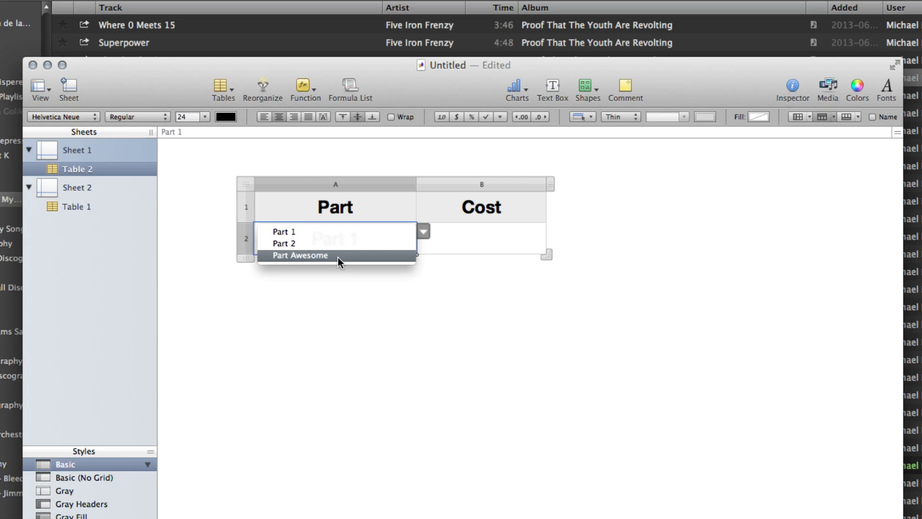
pyautogui.click(284, 243)
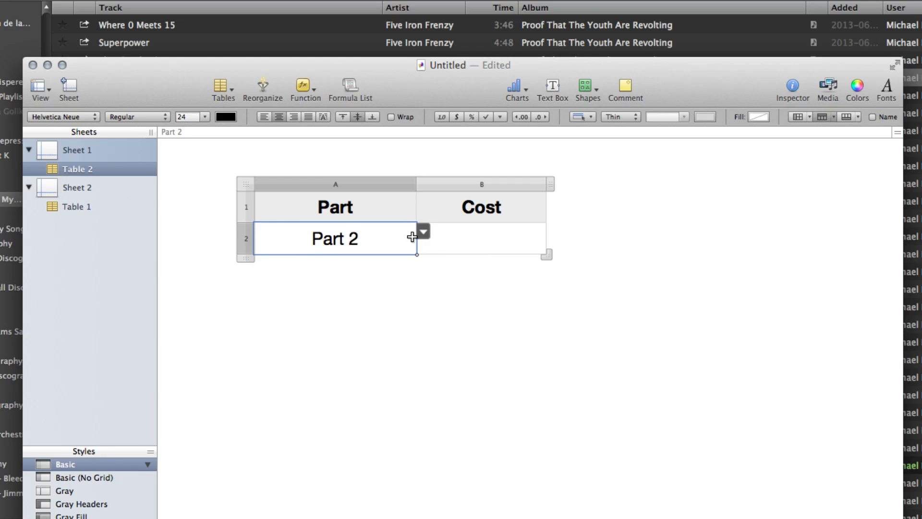
pyautogui.moveTo(245, 326)
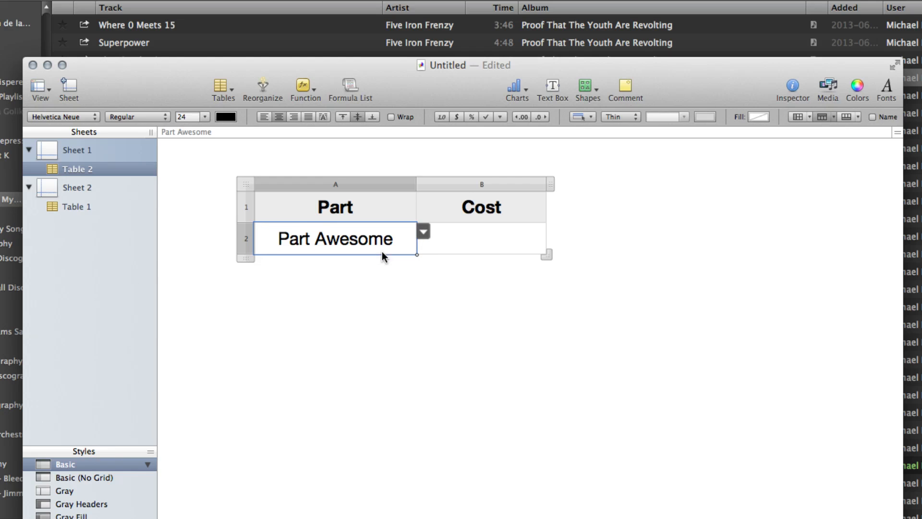
pyautogui.click(423, 230)
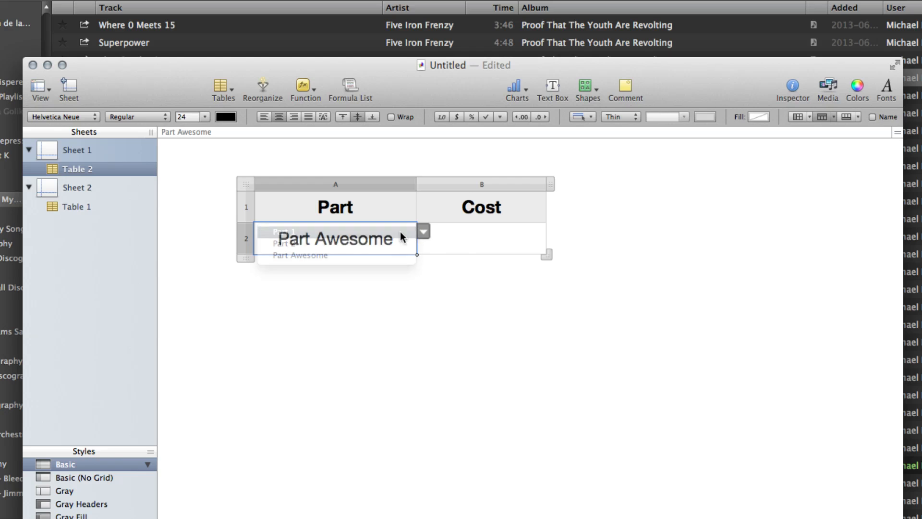
pyautogui.click(284, 231)
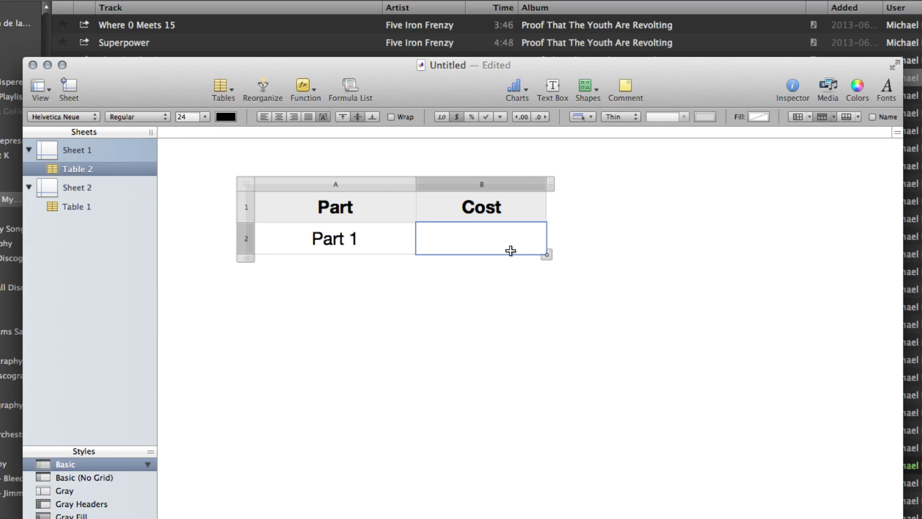
pyautogui.moveTo(478, 240)
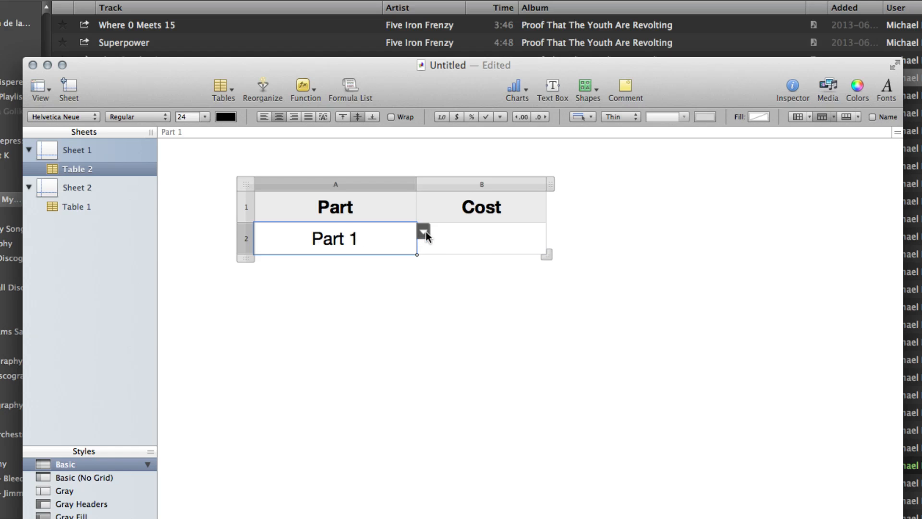
pyautogui.click(423, 229)
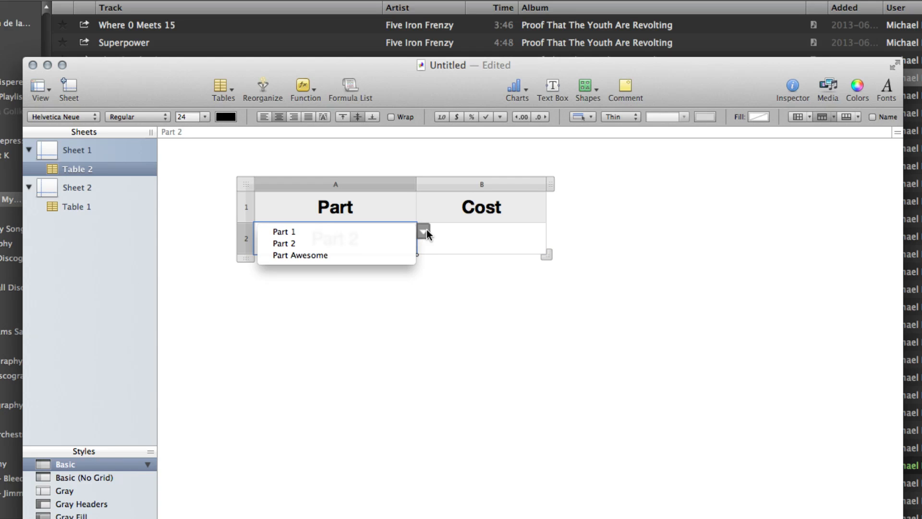
pyautogui.click(284, 232)
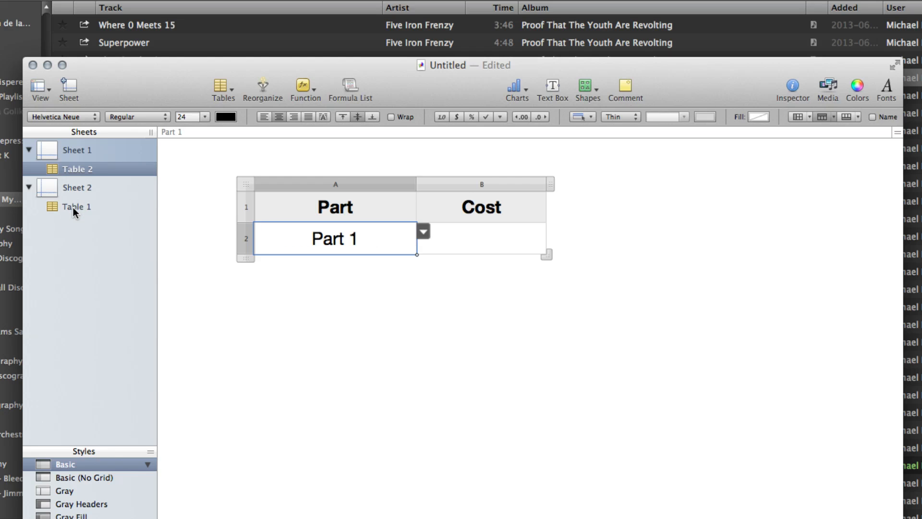
# Start =VLOOKUP( in the Cost cell with the Part cell as lookup value, followed by a comma
pyautogui.click(76, 205)
pyautogui.write('=')
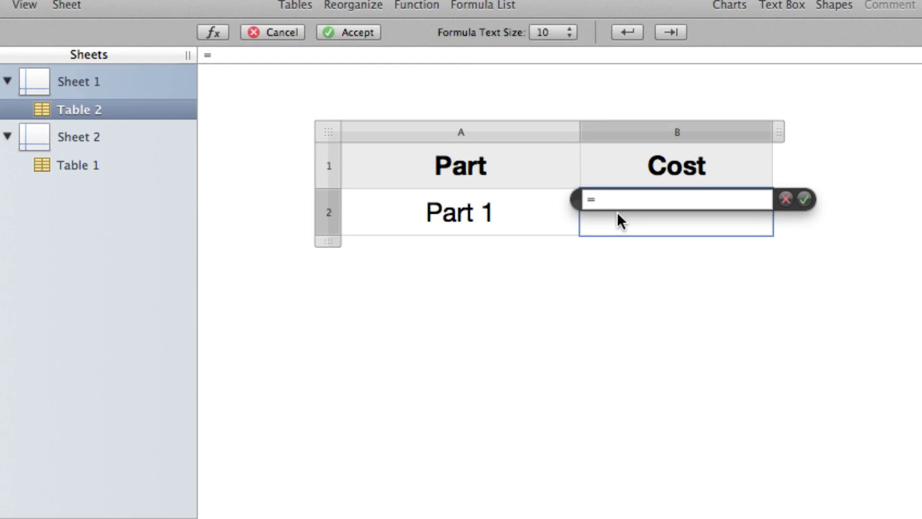
pyautogui.write('VLOOKUP')
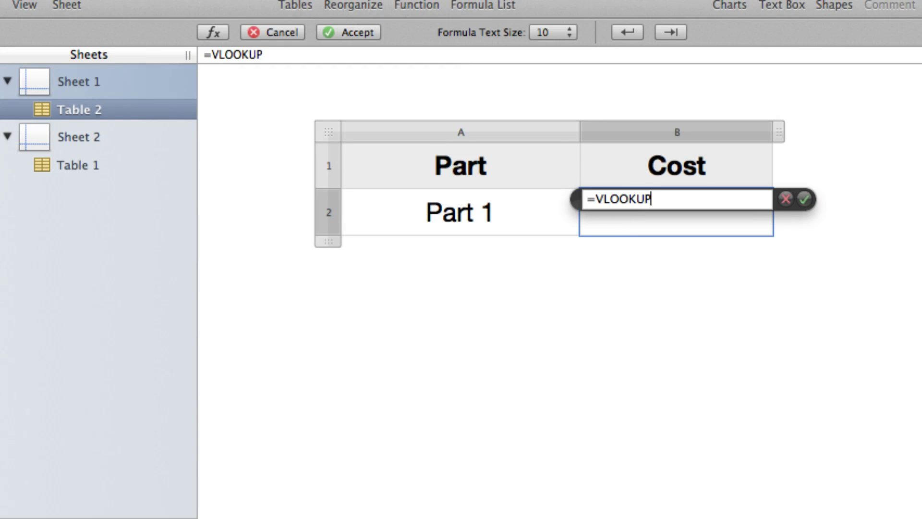
pyautogui.write('(')
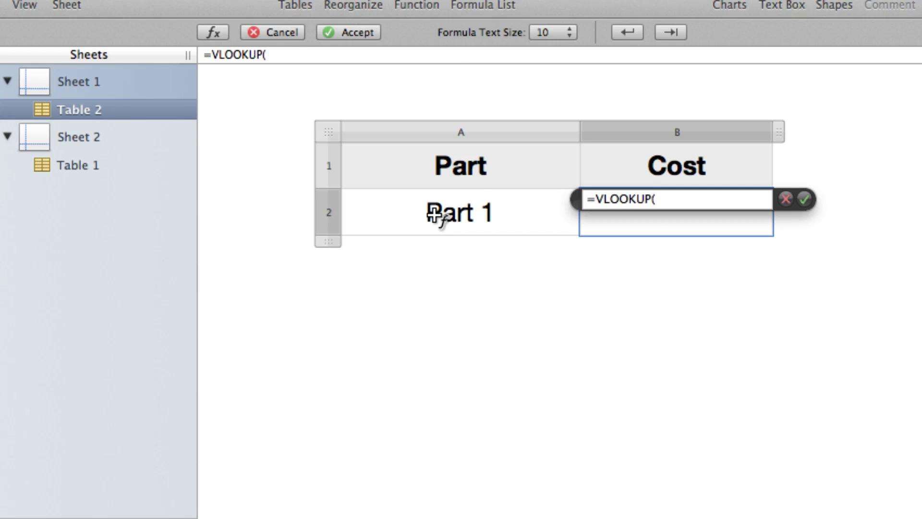
pyautogui.click(460, 166)
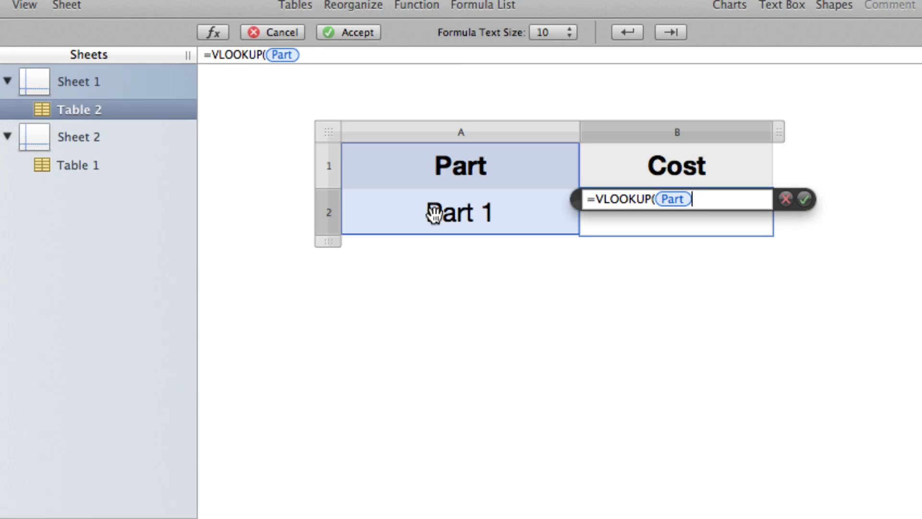
pyautogui.write(',')
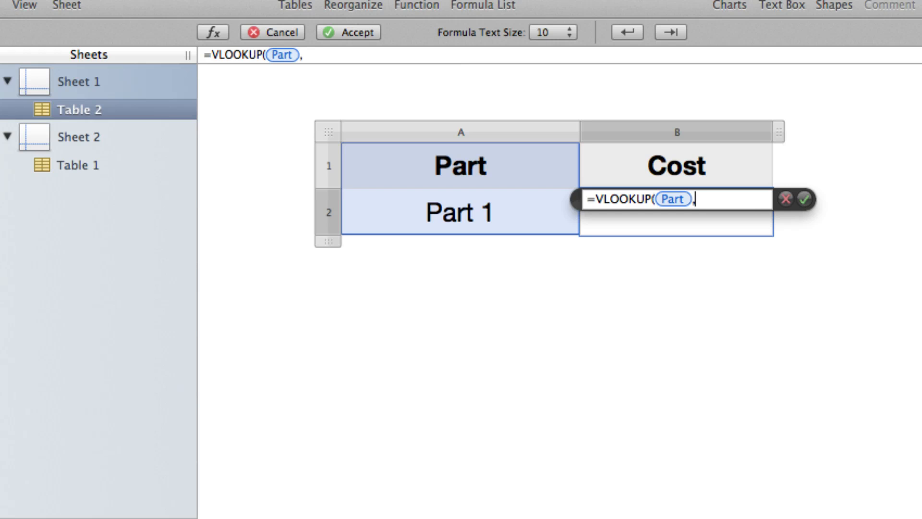
pyautogui.moveTo(433, 215)
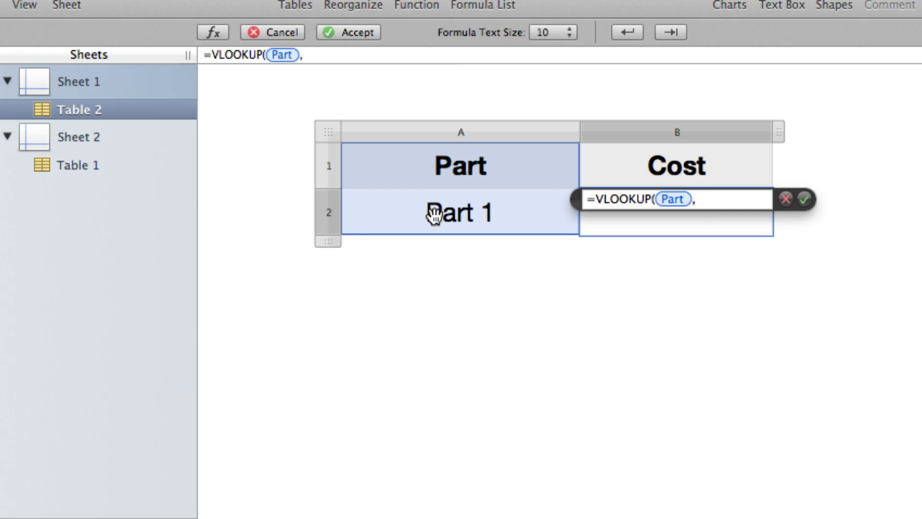
pyautogui.moveTo(75, 175)
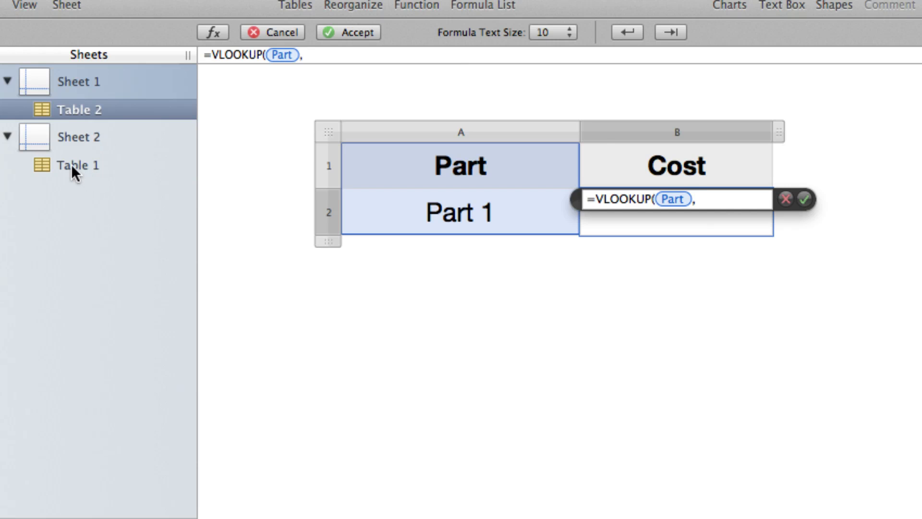
# Add the Sheet 2 parts range Table 1 :: A2:E4 as the VLOOKUP lookup range
pyautogui.click(75, 165)
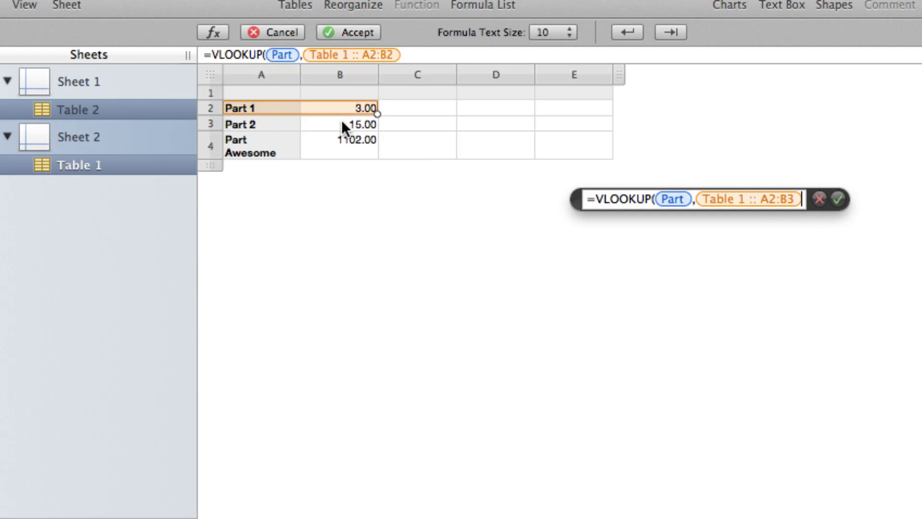
pyautogui.moveTo(378, 114); pyautogui.dragTo(378, 157)
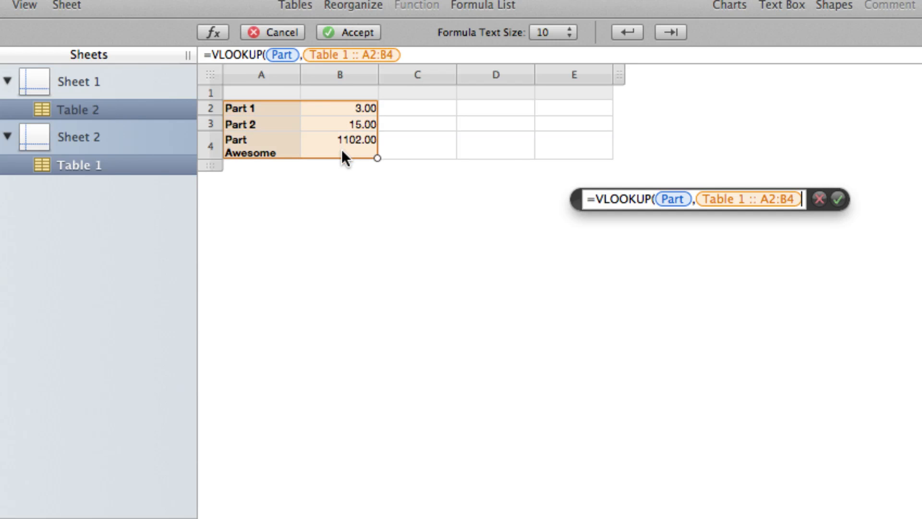
pyautogui.moveTo(379, 157); pyautogui.dragTo(454, 157)
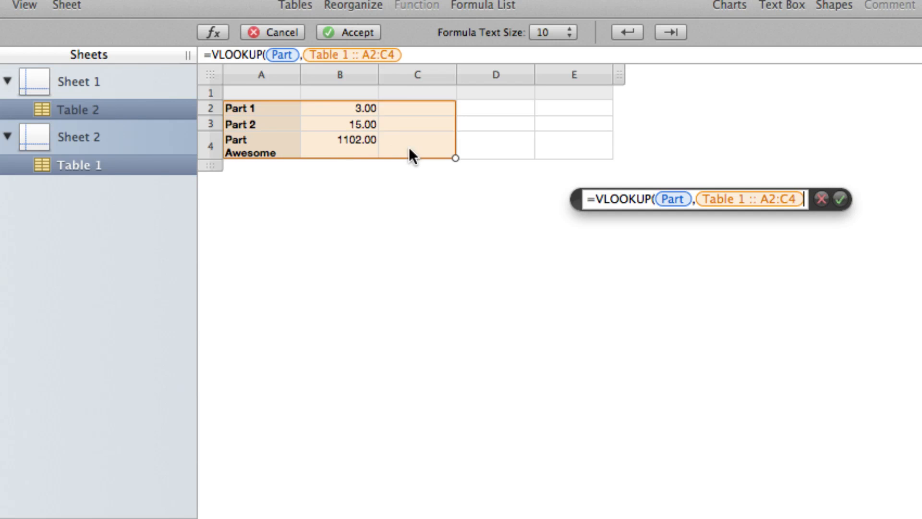
pyautogui.moveTo(455, 158); pyautogui.dragTo(612, 157)
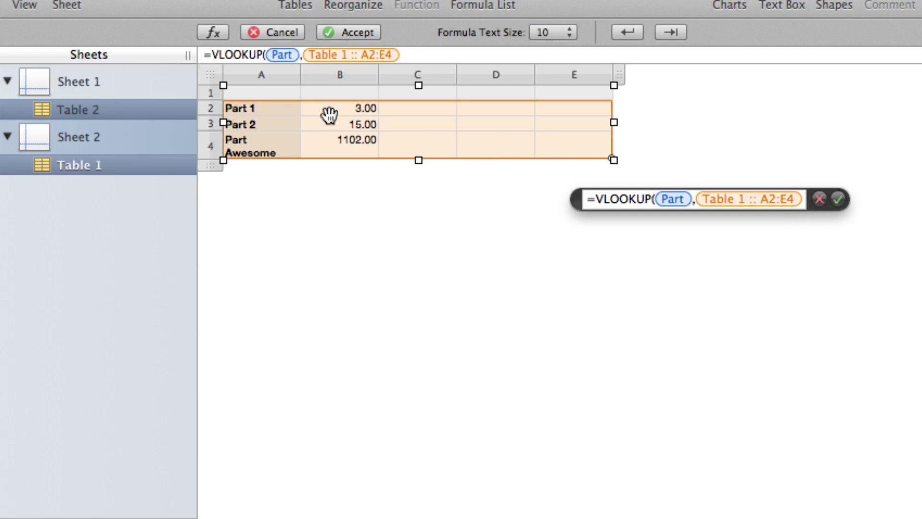
pyautogui.moveTo(483, 140)
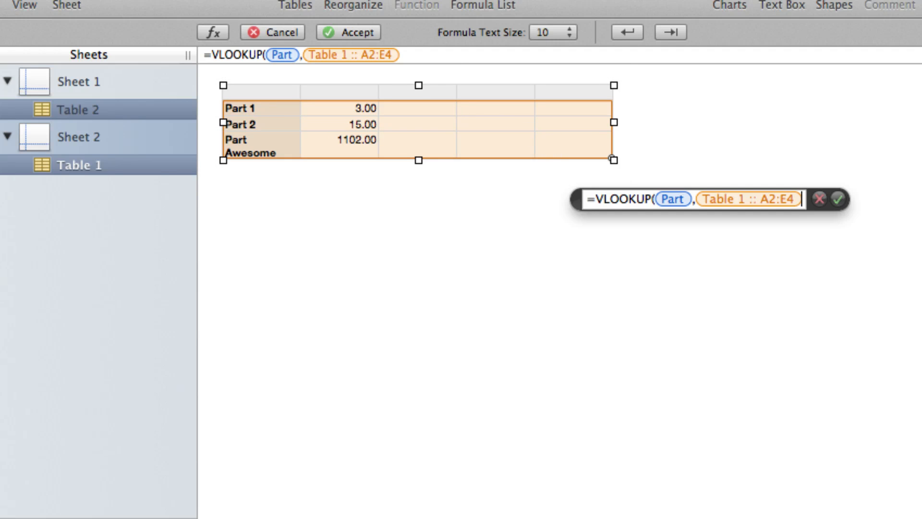
# Add column index 2 and the exact-match argument to complete the VLOOKUP
pyautogui.write(',')
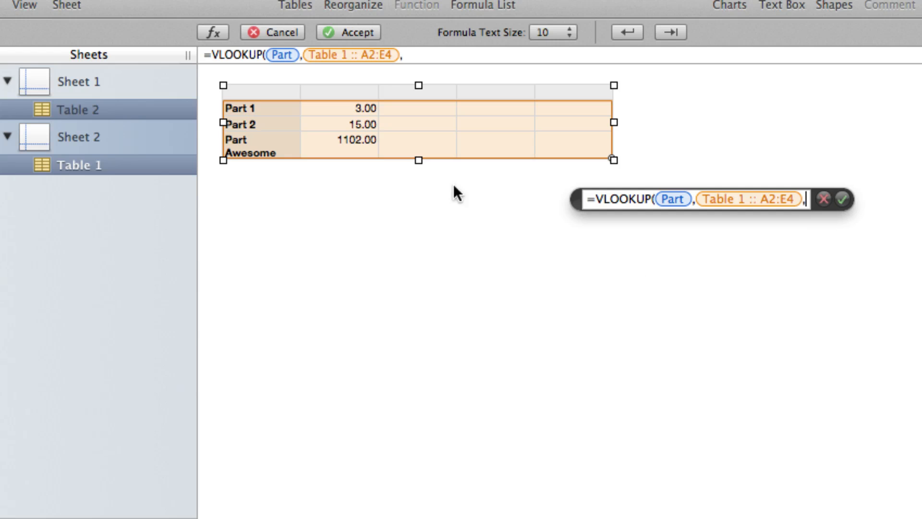
pyautogui.moveTo(523, 195)
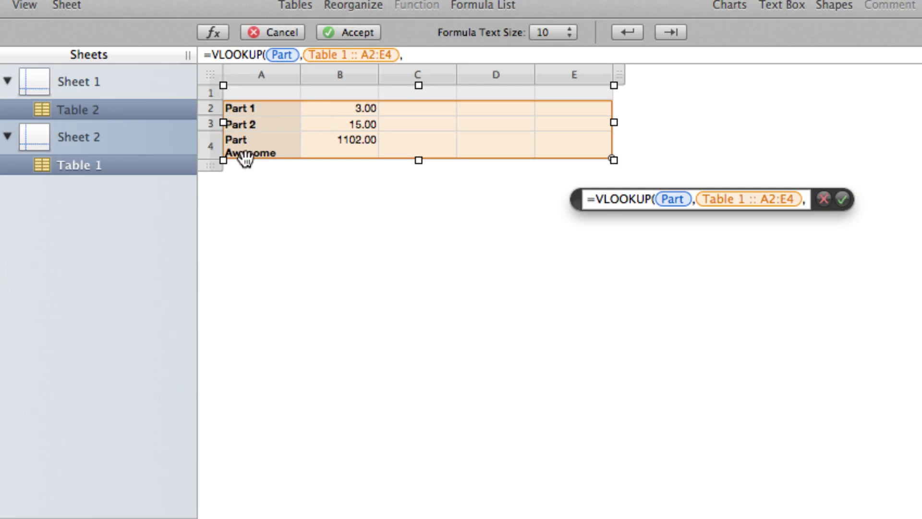
pyautogui.moveTo(354, 146)
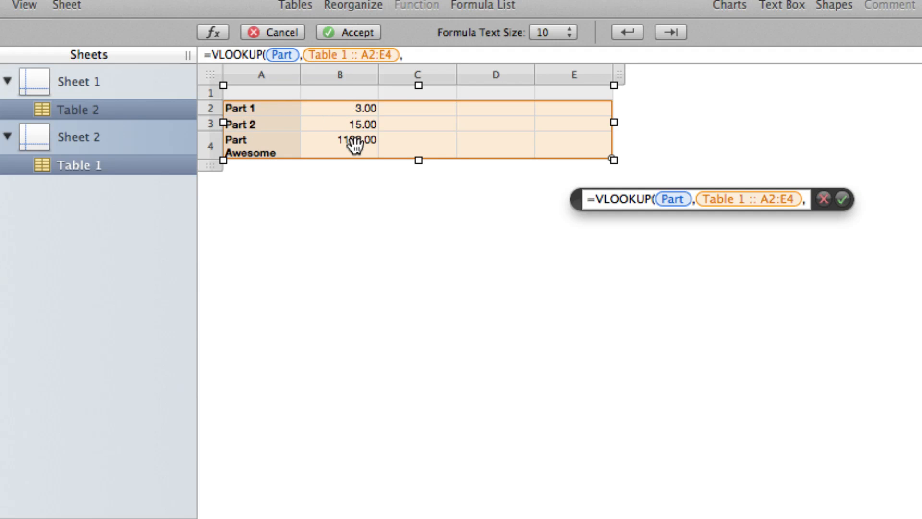
pyautogui.write('2')
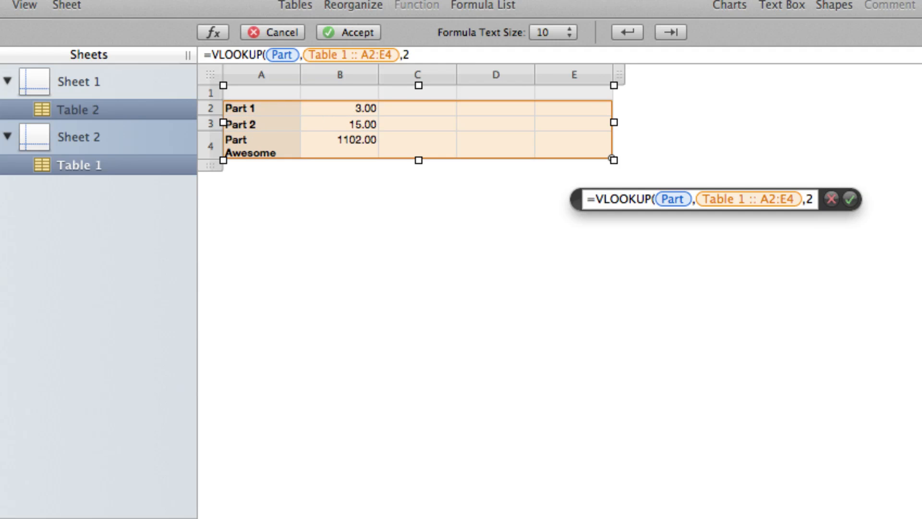
pyautogui.write(',)')
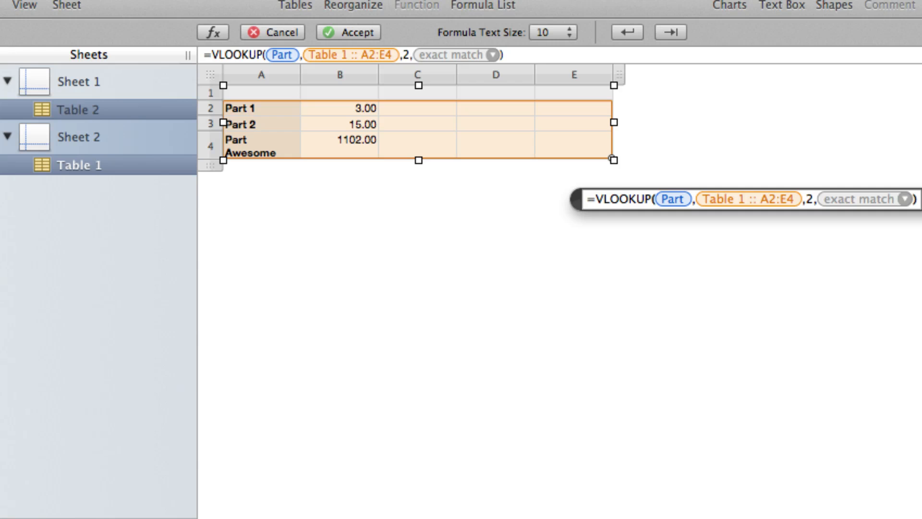
# Accept the formula and switch Part to Part Awesome so Cost shows $1,102.00, then return to Sheet 2
pyautogui.click(341, 32)
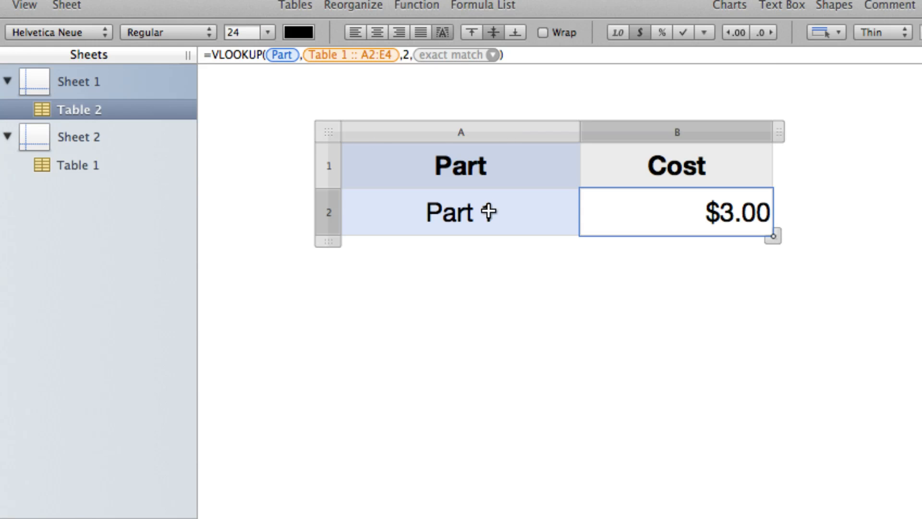
pyautogui.click(460, 212)
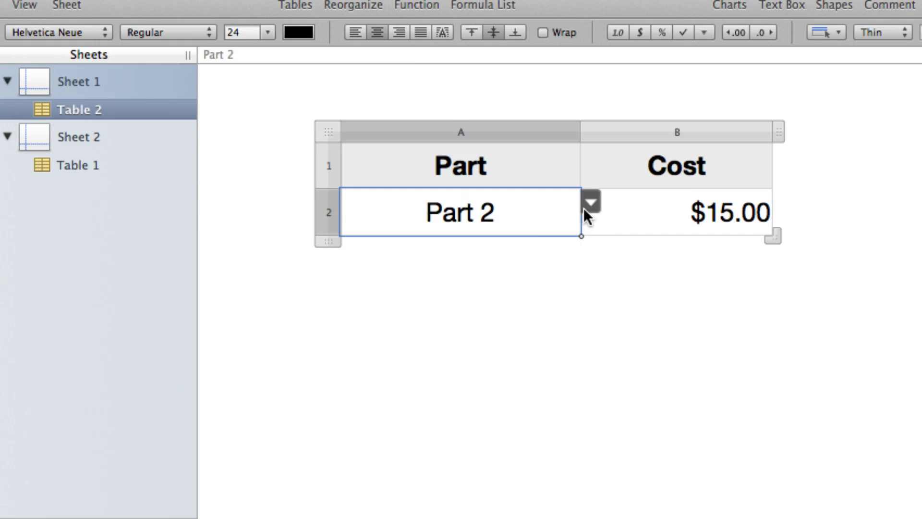
pyautogui.write('Part Awesome')
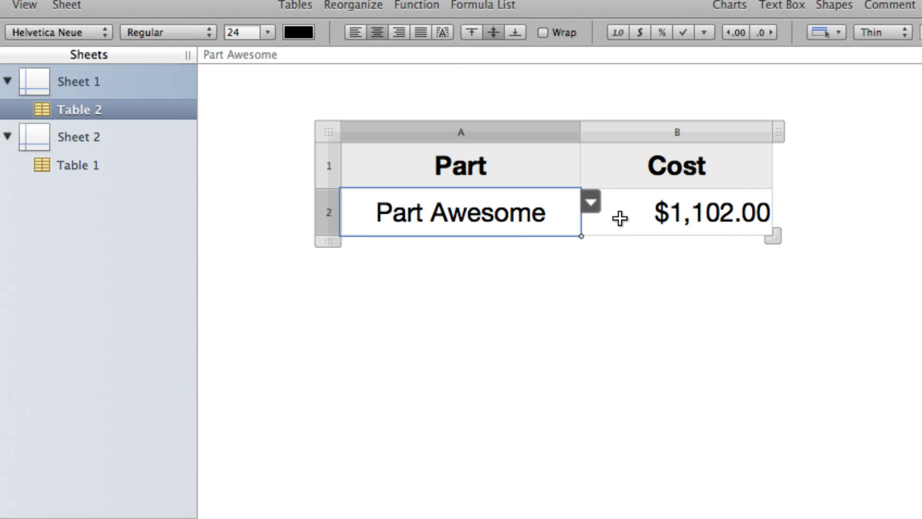
pyautogui.click(676, 213)
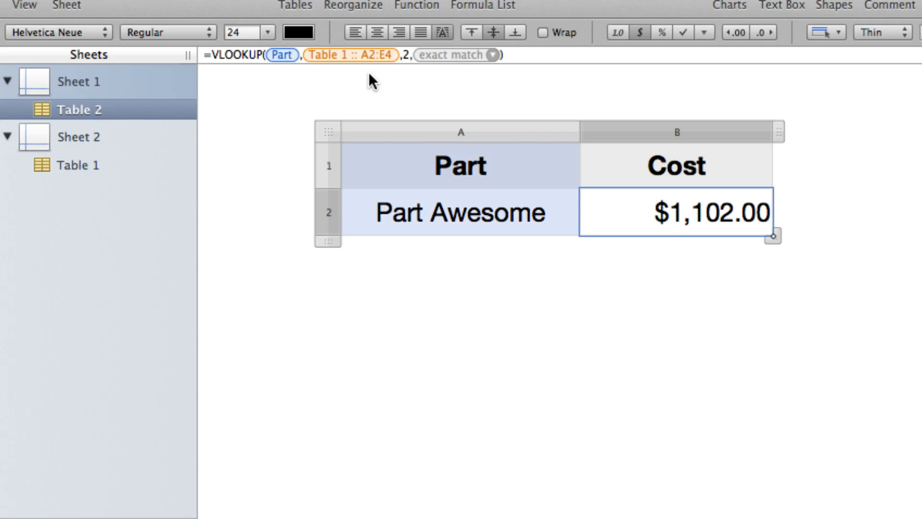
pyautogui.click(77, 164)
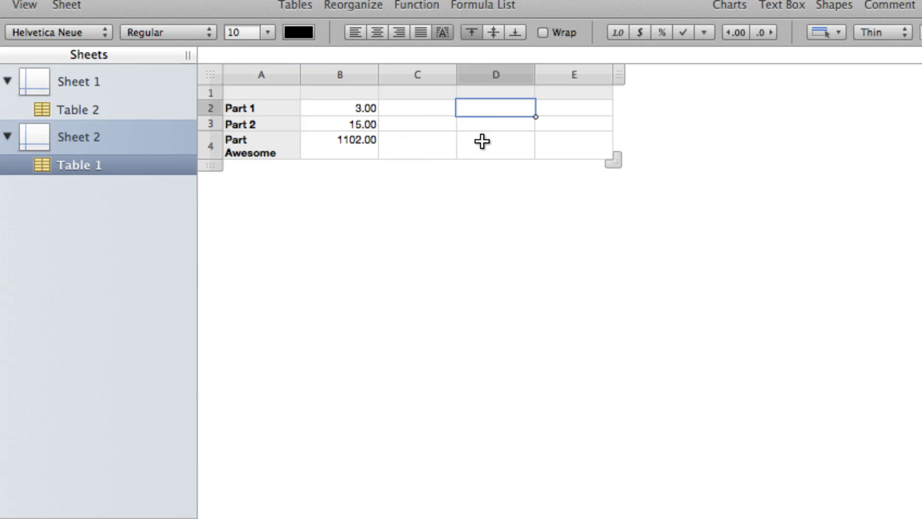
# Enter vendors Sony, Apple and Relyk Films in column D of the parts table and return to Sheet 1
pyautogui.write('Sony')
pyautogui.click(496, 145)
pyautogui.write('R')
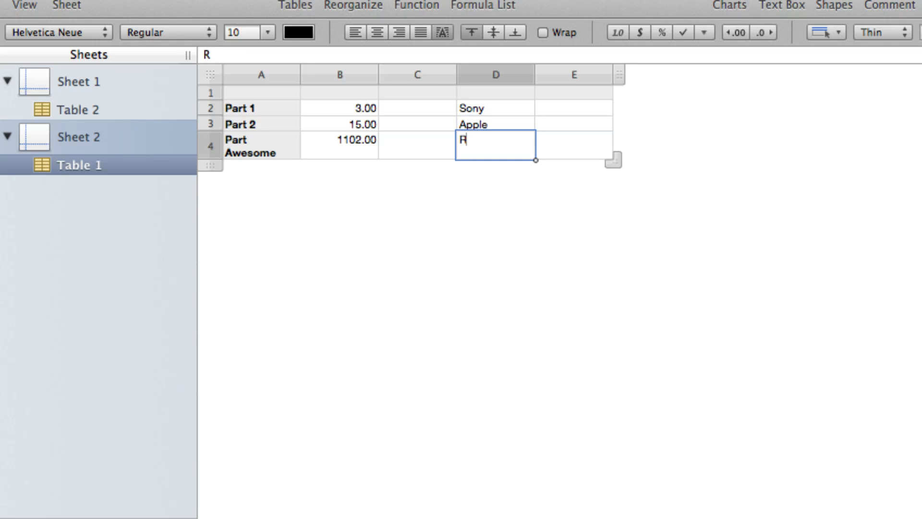
pyautogui.write('elyk Films')
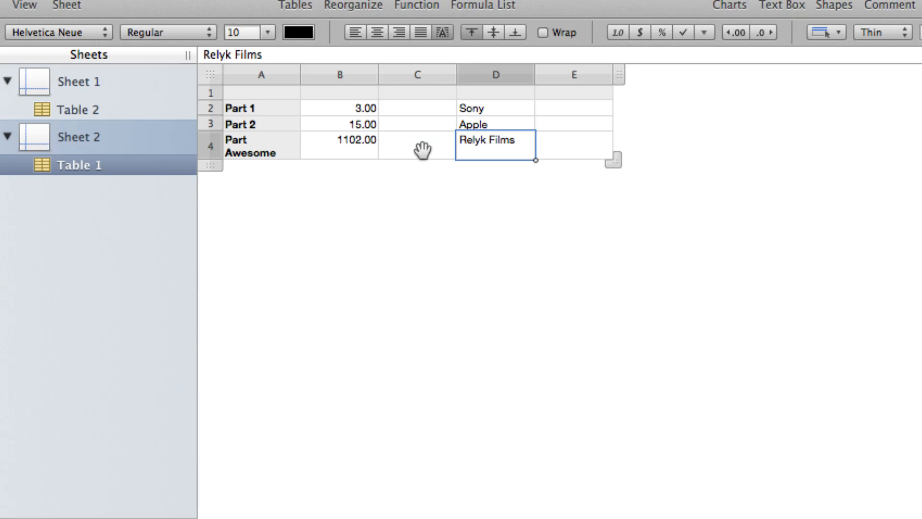
pyautogui.click(77, 109)
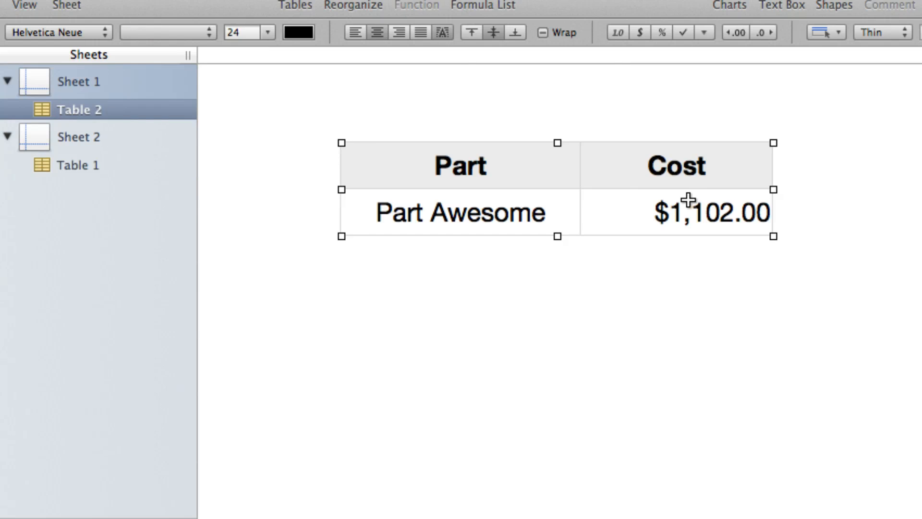
# Change the VLOOKUP column index to 4 so Cost shows vendors, Relyk Films for Part Awesome
pyautogui.doubleClick(677, 213)
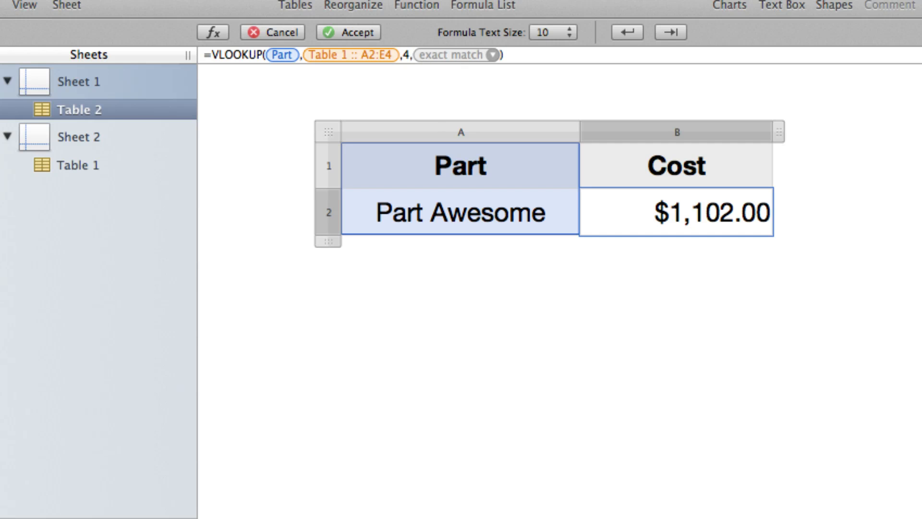
pyautogui.click(592, 214)
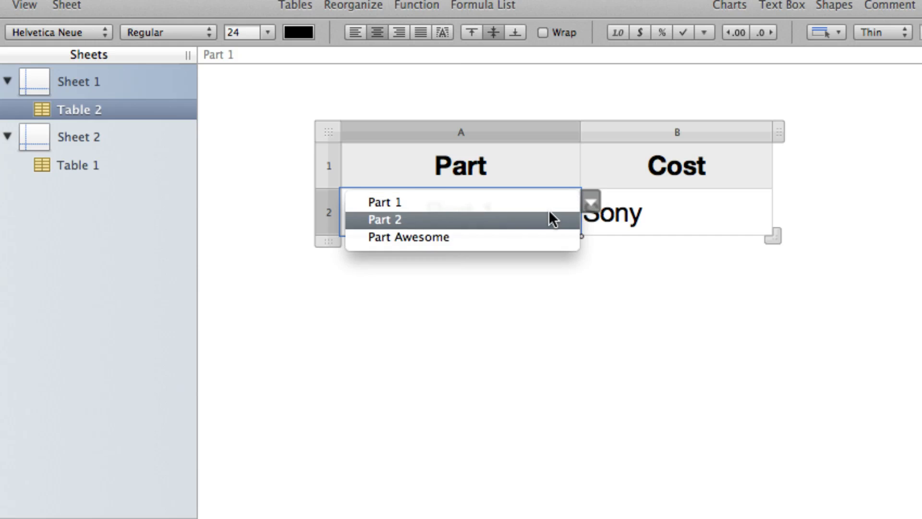
pyautogui.click(384, 219)
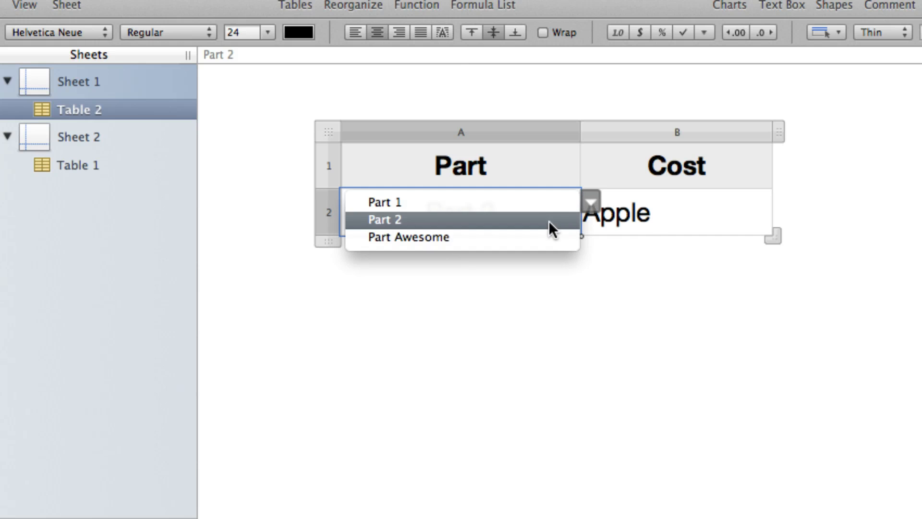
pyautogui.click(408, 237)
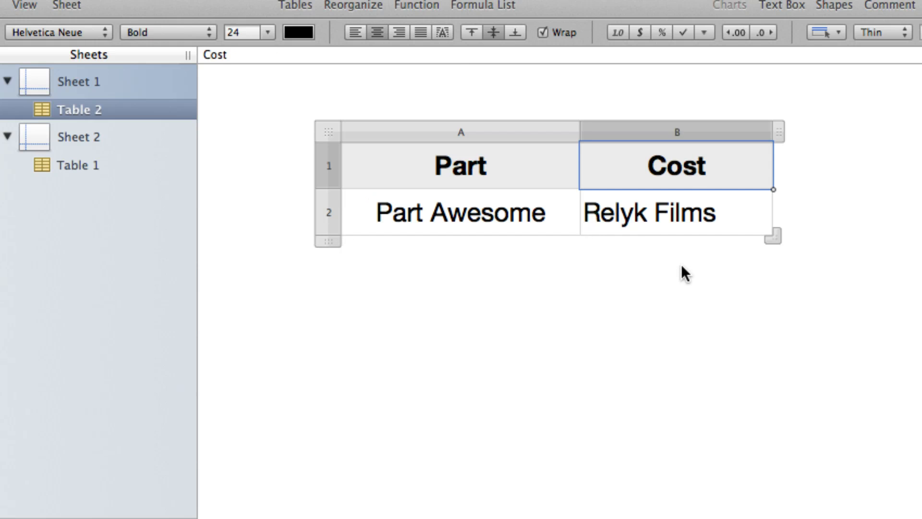